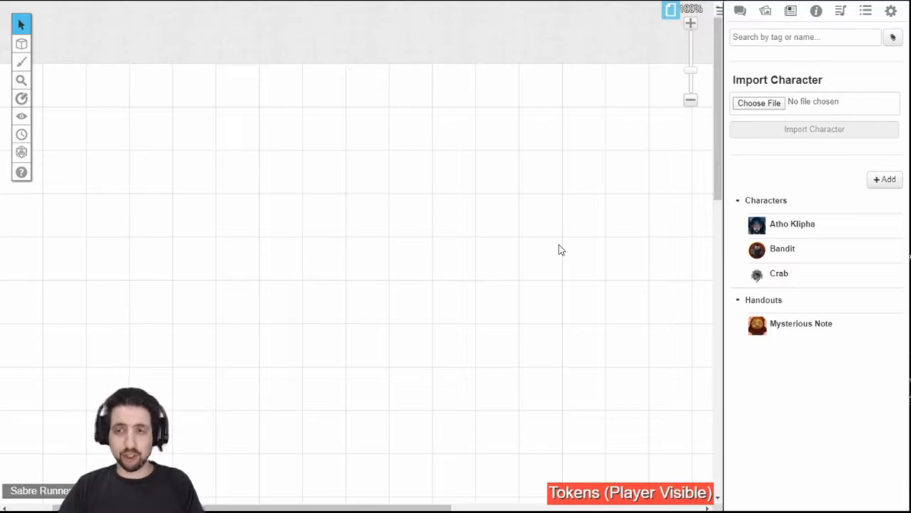
mouse_move(520, 250)
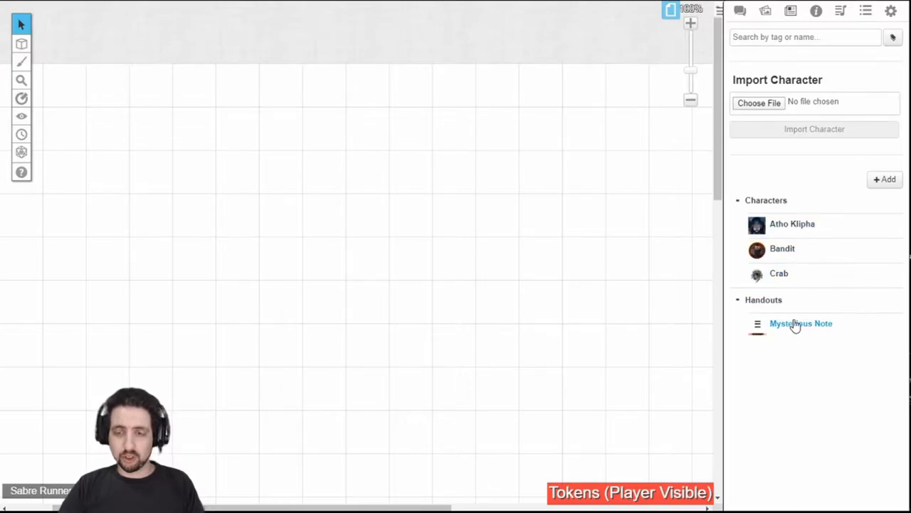
mouse_move(844, 323)
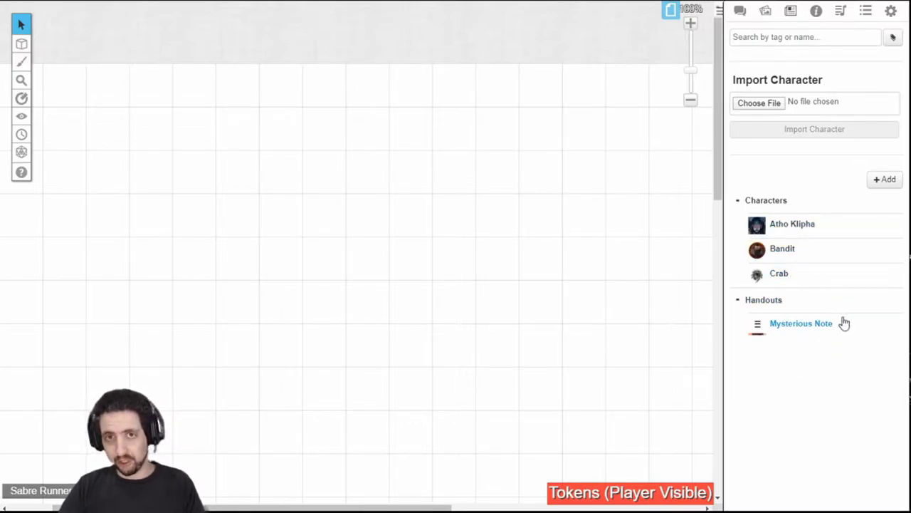
- Open Atho Klipha's Bio & Info window from the Journal tab
click(792, 224)
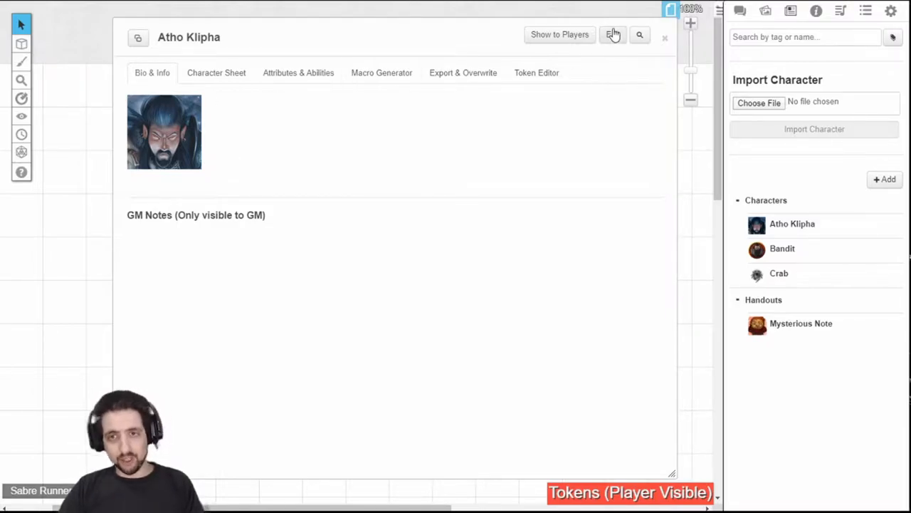
- Review Atho Klipha's Dungeons & Dragons character sheet, then close the character window
click(216, 72)
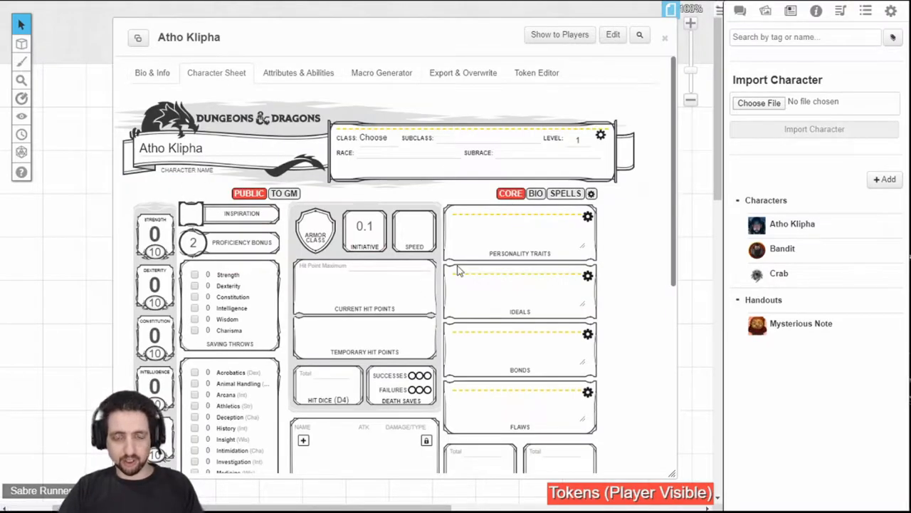
click(664, 38)
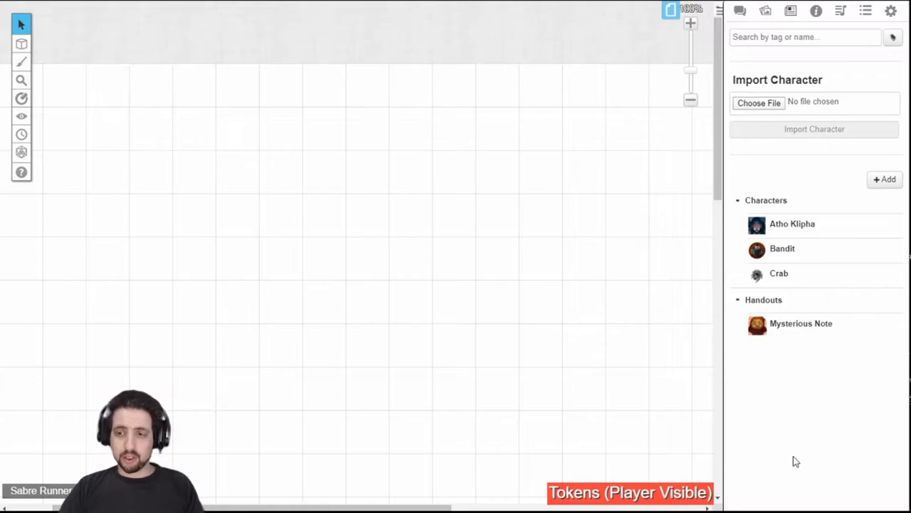
mouse_move(828, 455)
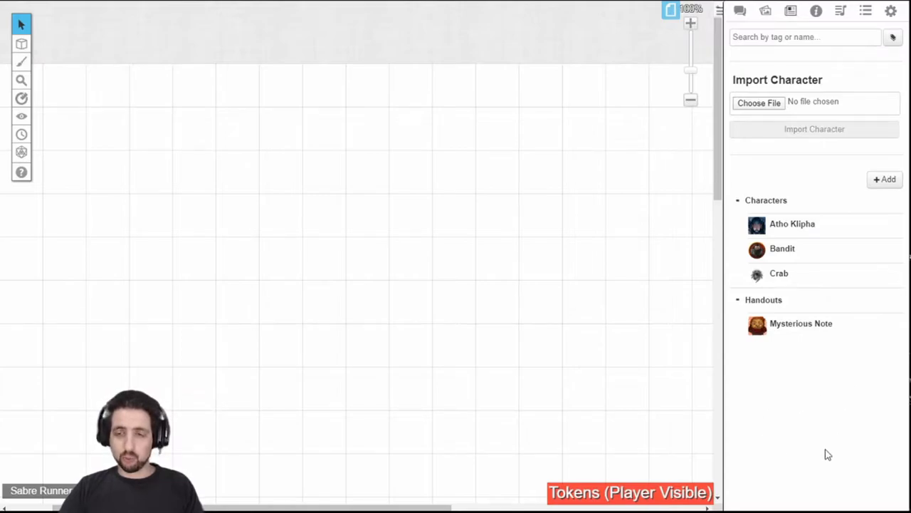
mouse_move(813, 410)
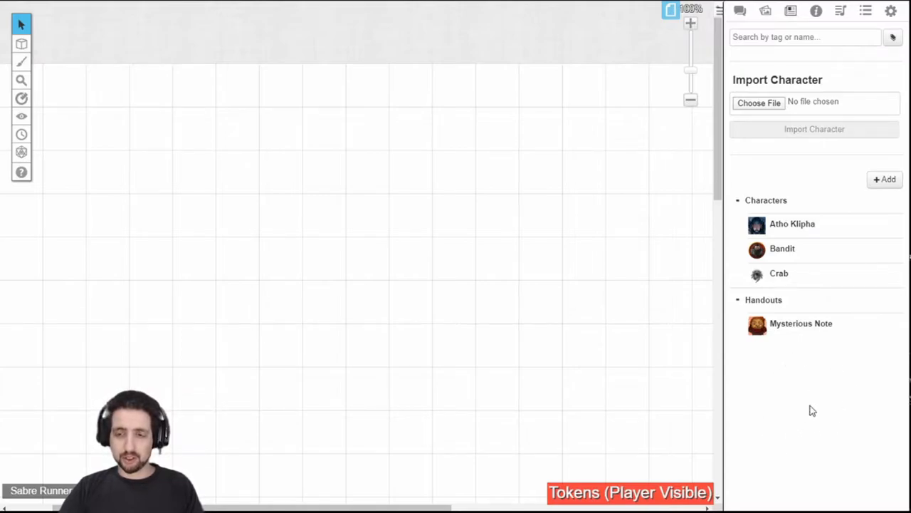
mouse_move(816, 417)
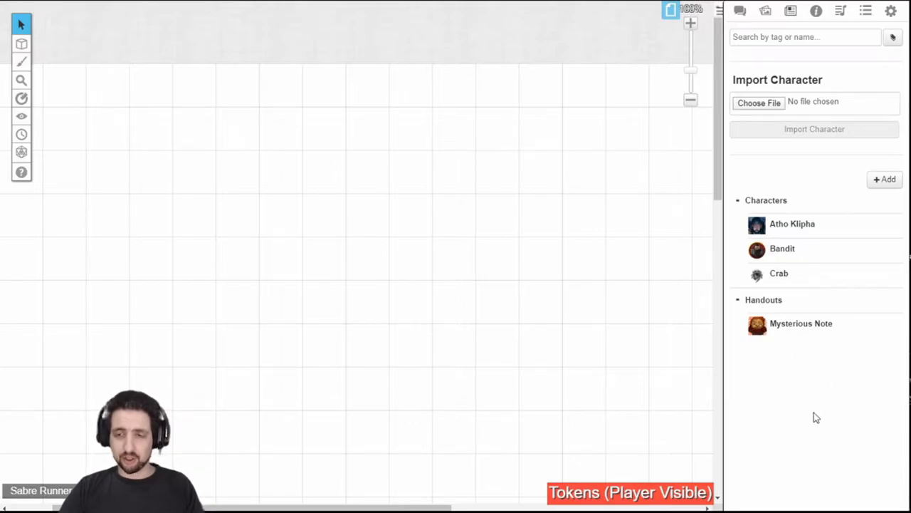
mouse_move(821, 412)
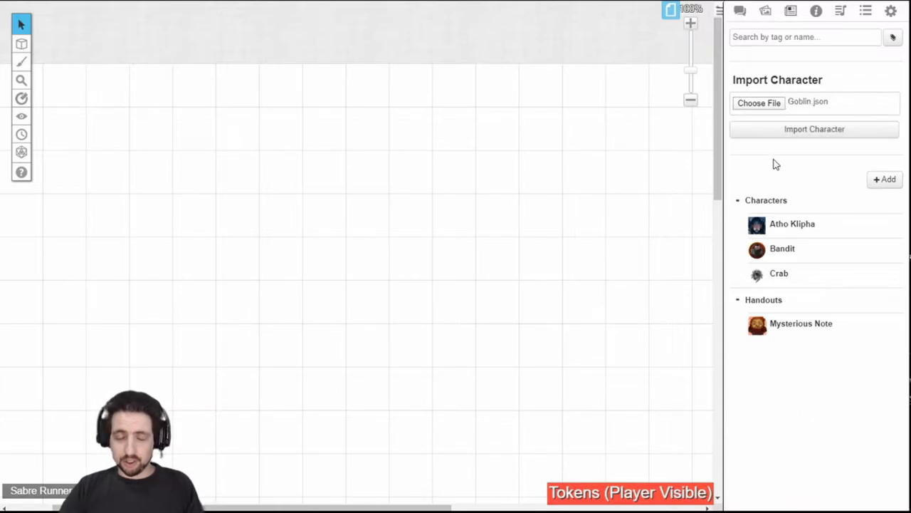
mouse_move(795, 91)
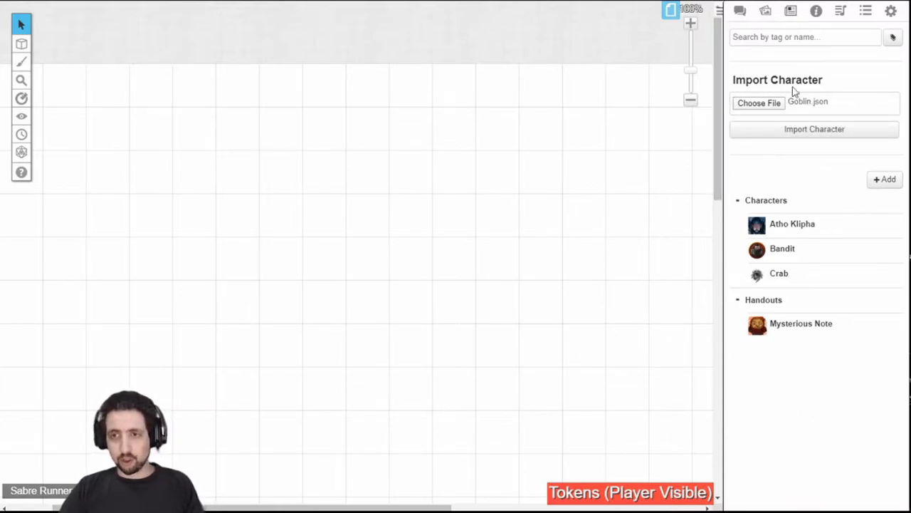
mouse_move(826, 121)
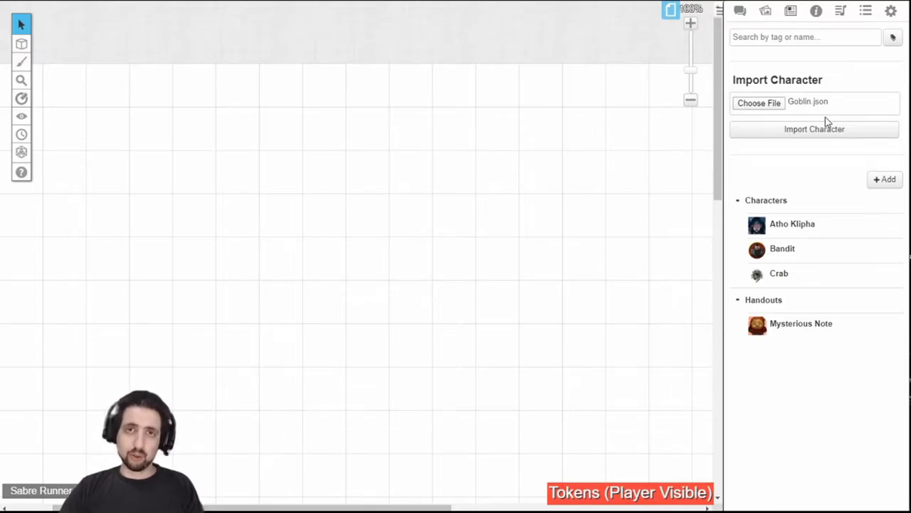
mouse_move(789, 130)
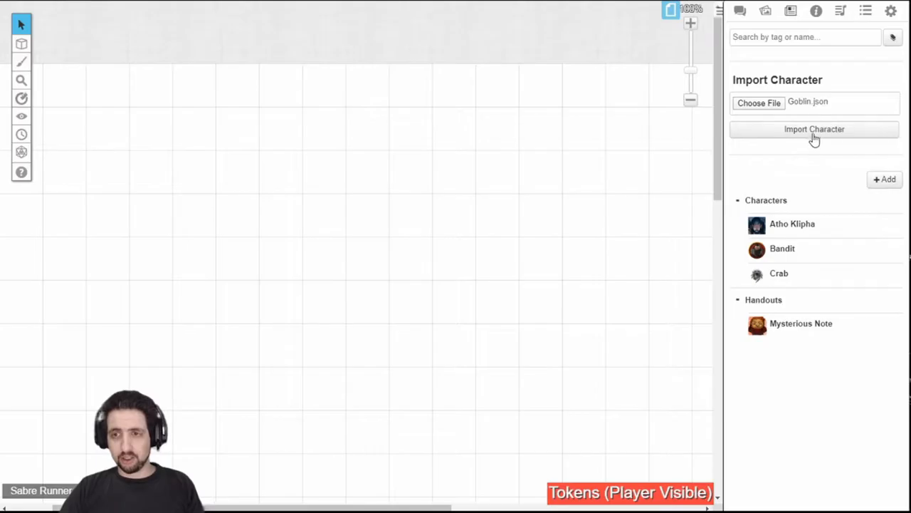
- Import the Goblin character from Goblin.json and close its new sheet
click(814, 129)
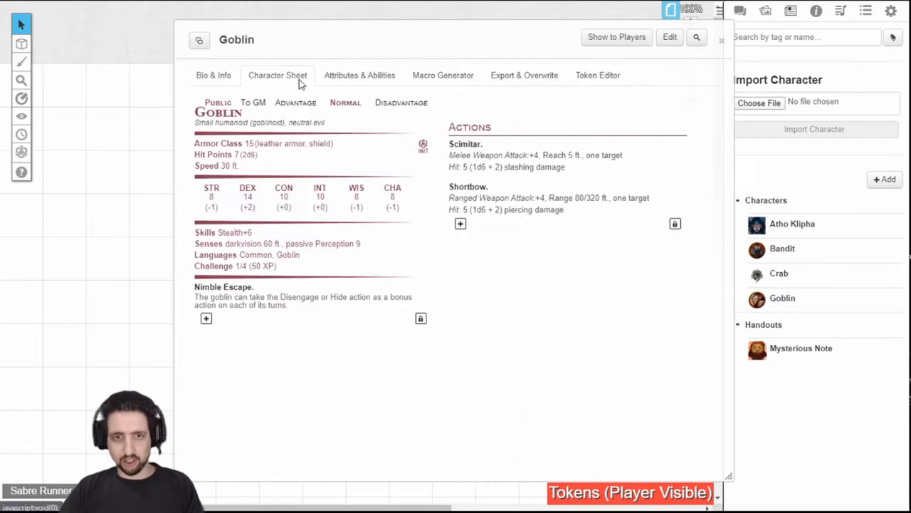
click(721, 41)
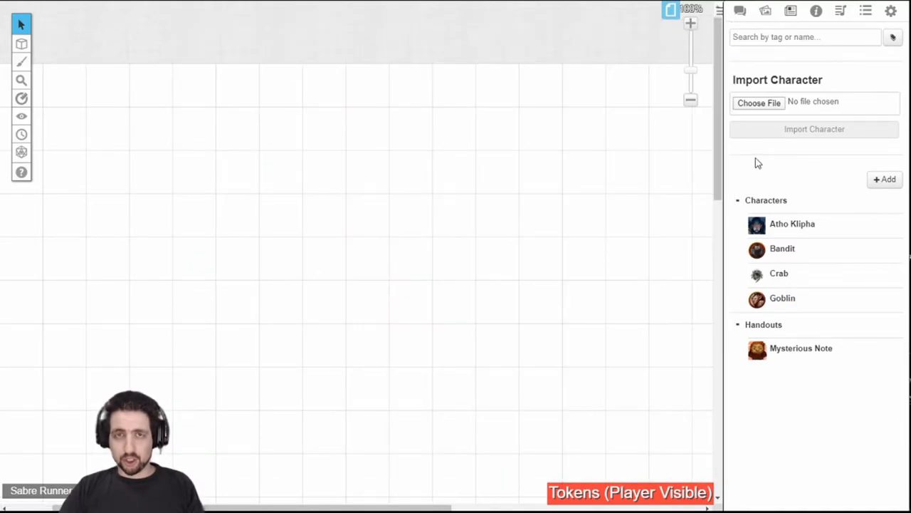
- Search the journal for 'atho' and open Atho Klipha from the results
click(805, 37)
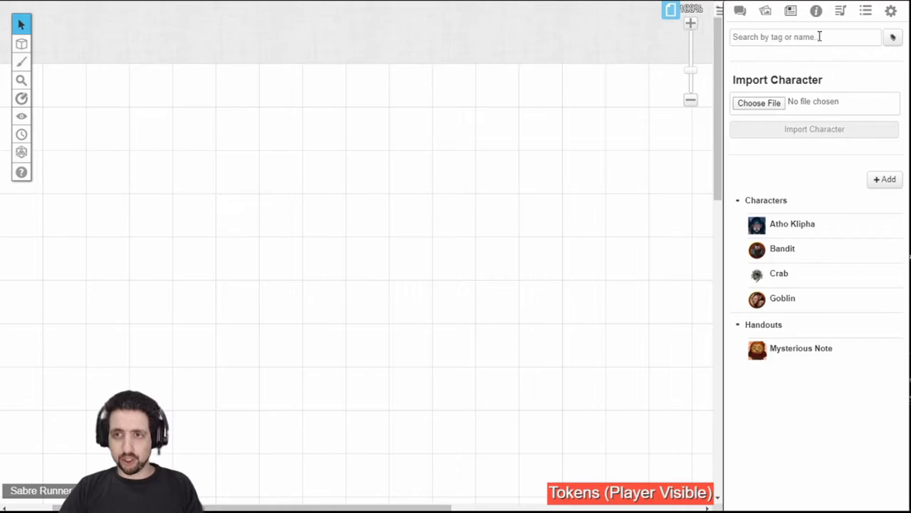
click(805, 37)
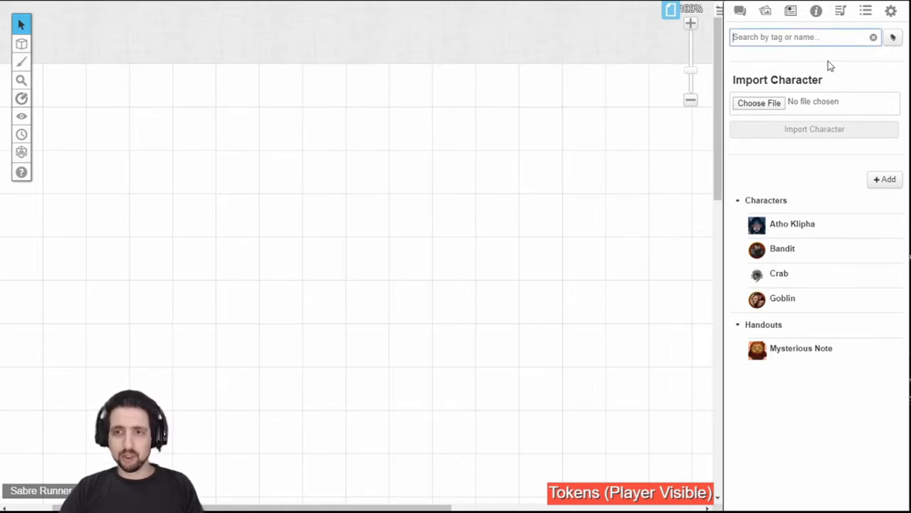
text(atho)
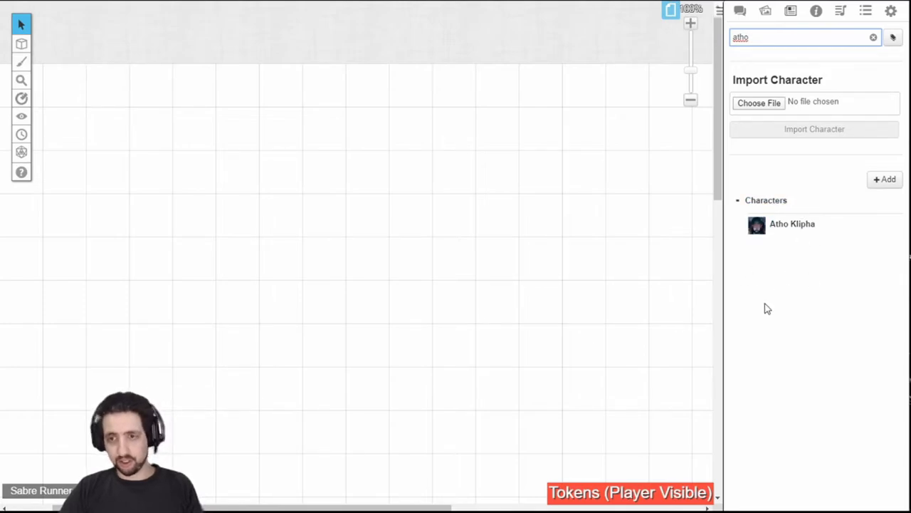
click(792, 223)
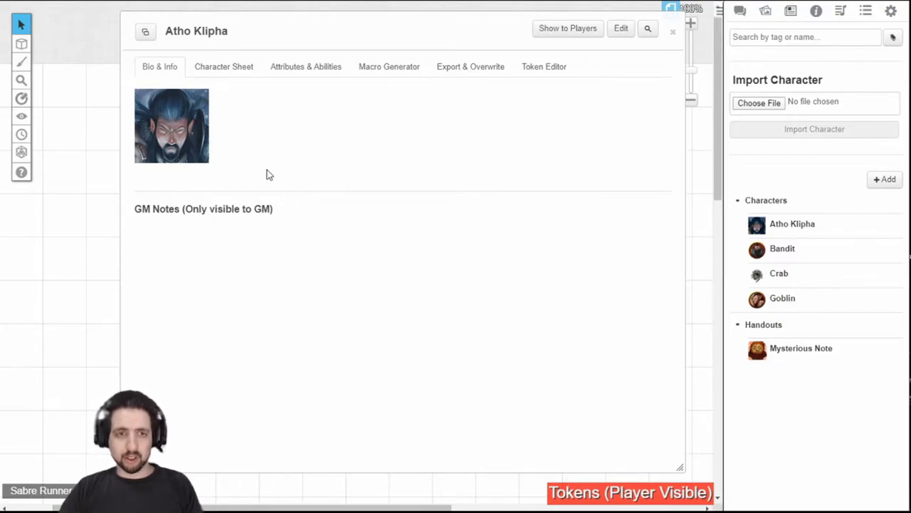
mouse_move(564, 138)
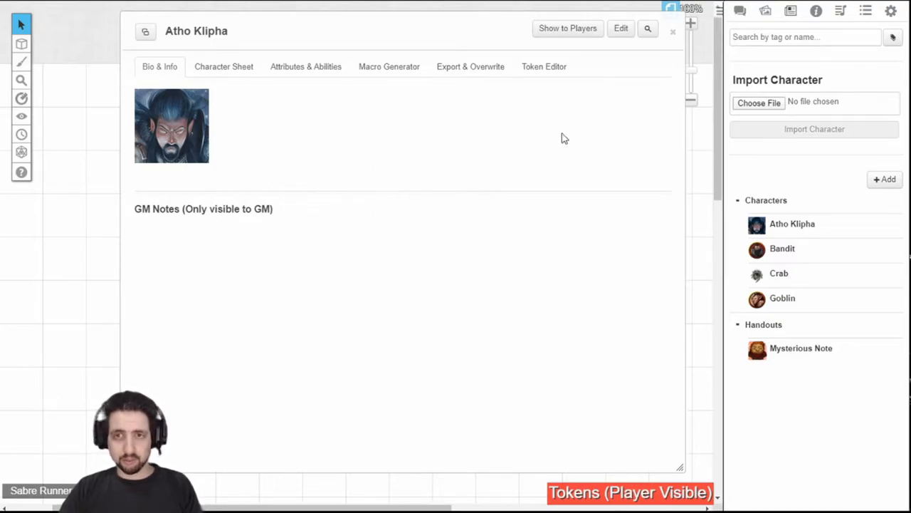
- Look over the Edit Atho Klipha settings, then close the dialog without changes
click(620, 29)
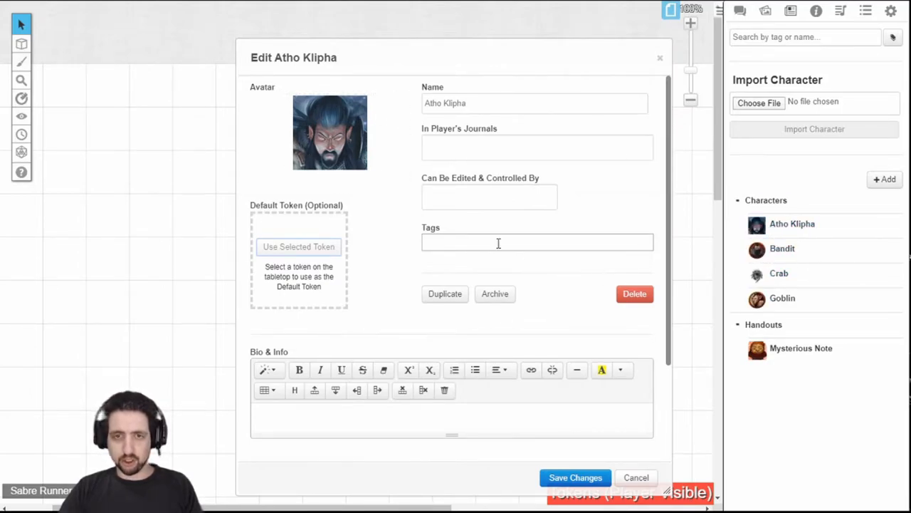
click(536, 146)
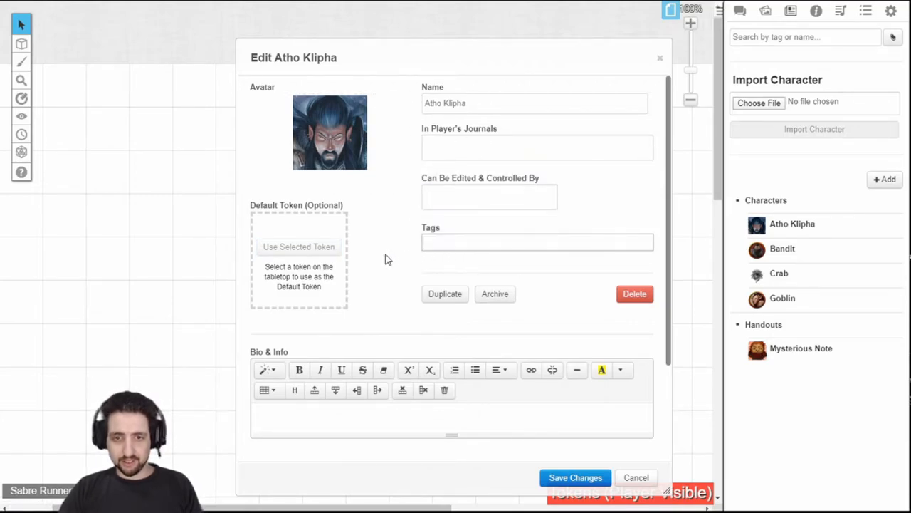
click(537, 242)
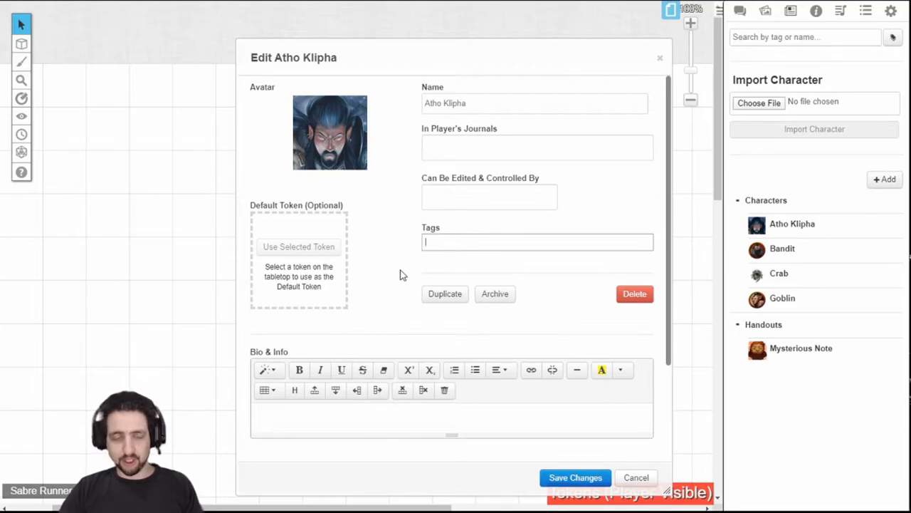
mouse_move(144, 222)
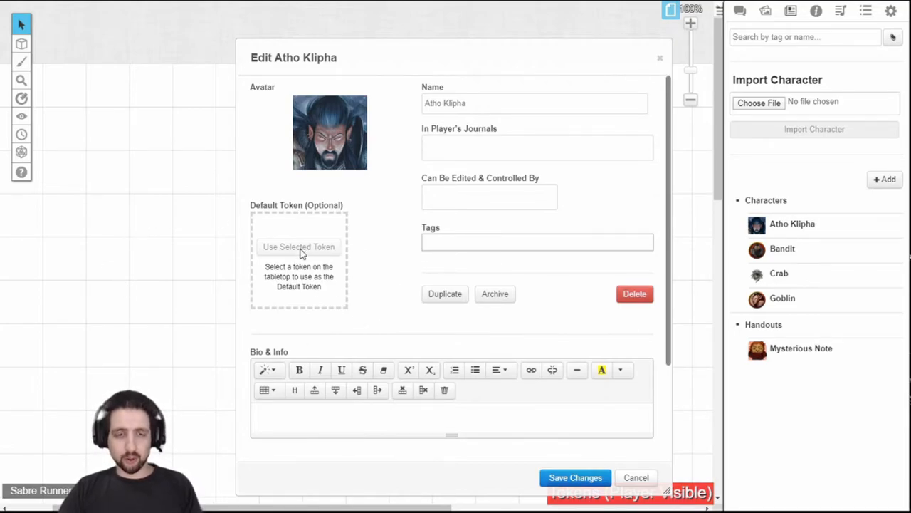
mouse_move(792, 223)
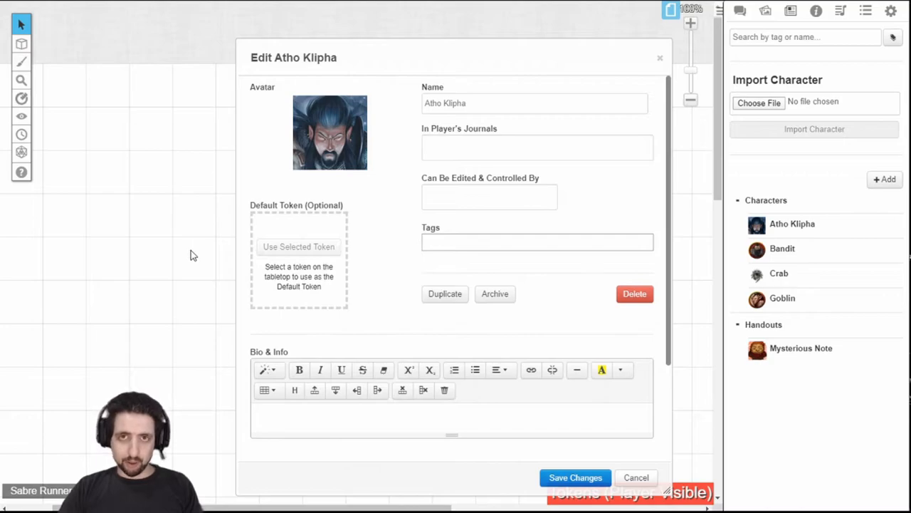
mouse_move(190, 248)
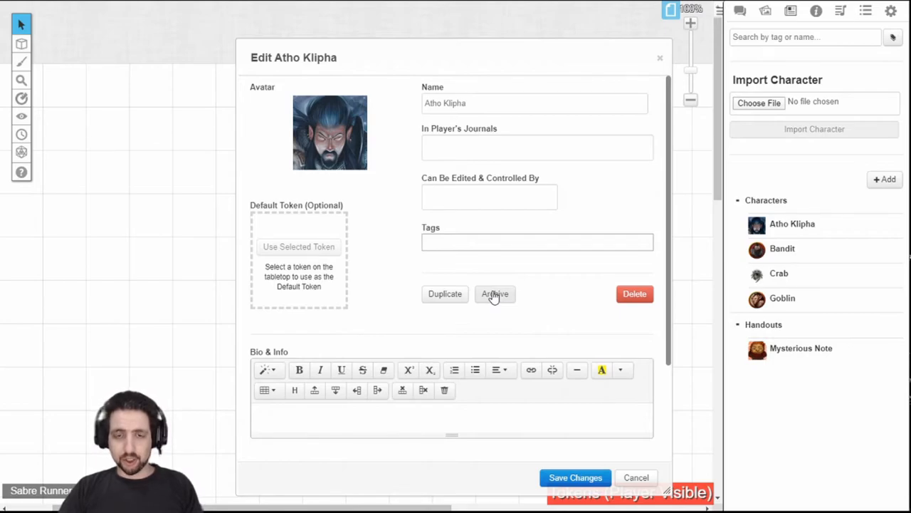
mouse_move(444, 297)
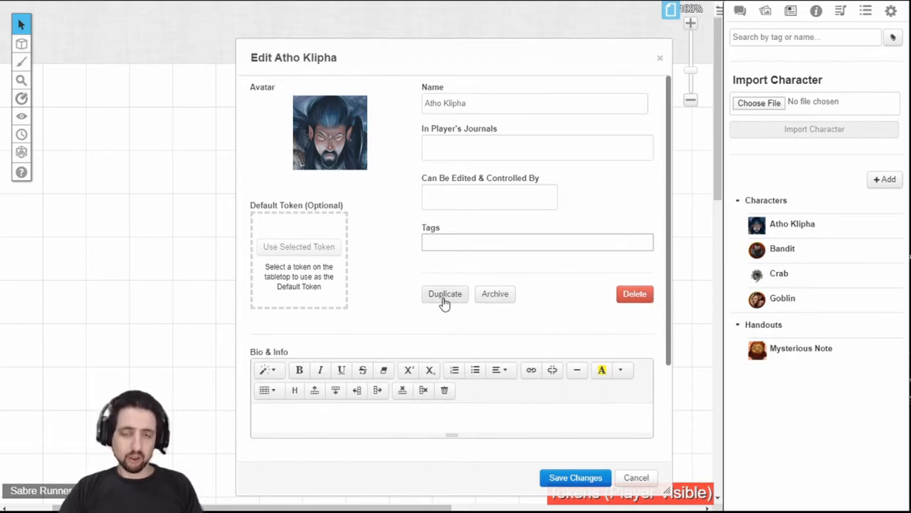
scroll(down, 3)
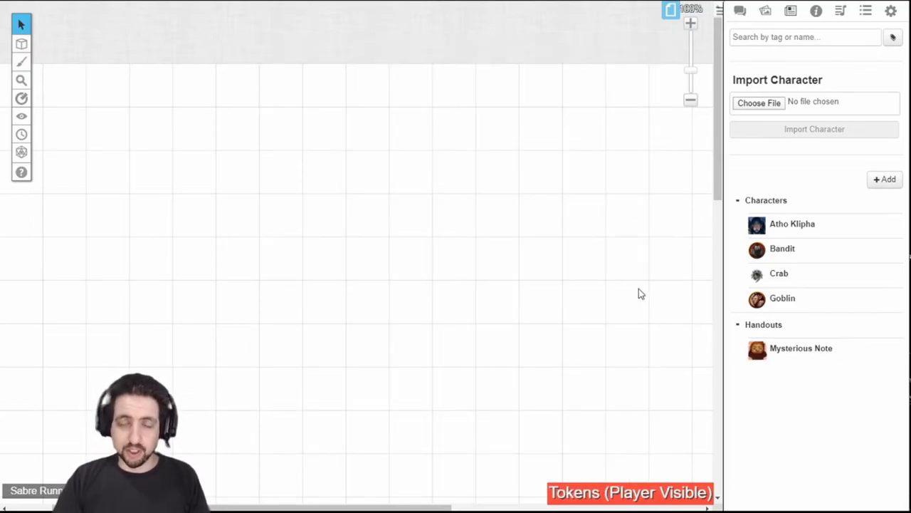
- Review the Mysterious Note editor fields, then save to return to the handout view
click(800, 347)
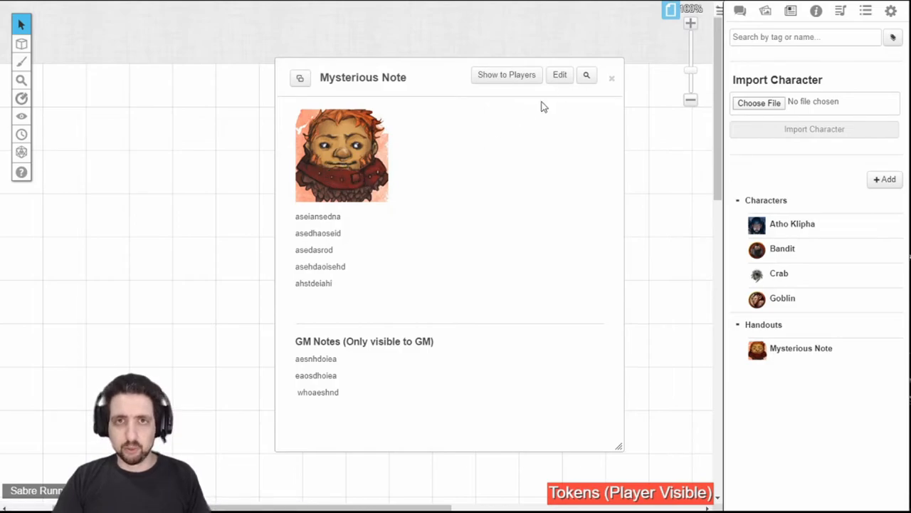
mouse_move(373, 289)
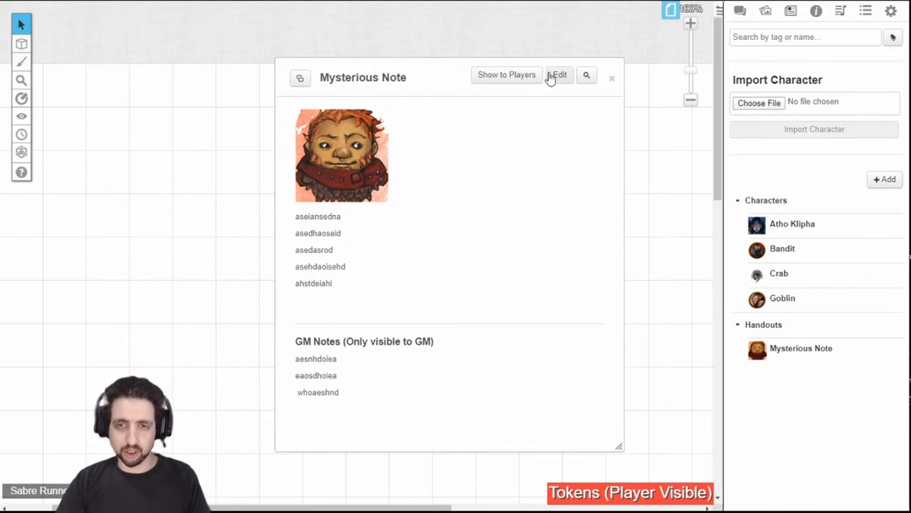
click(558, 75)
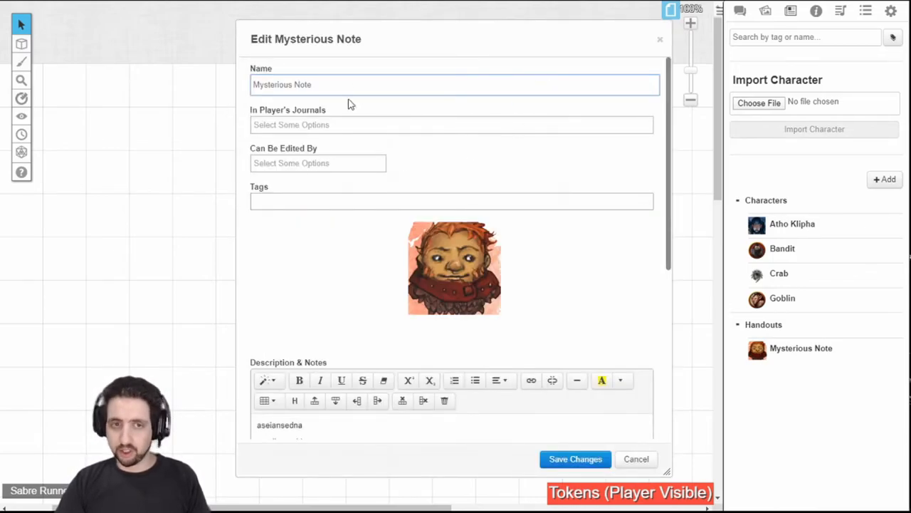
click(451, 125)
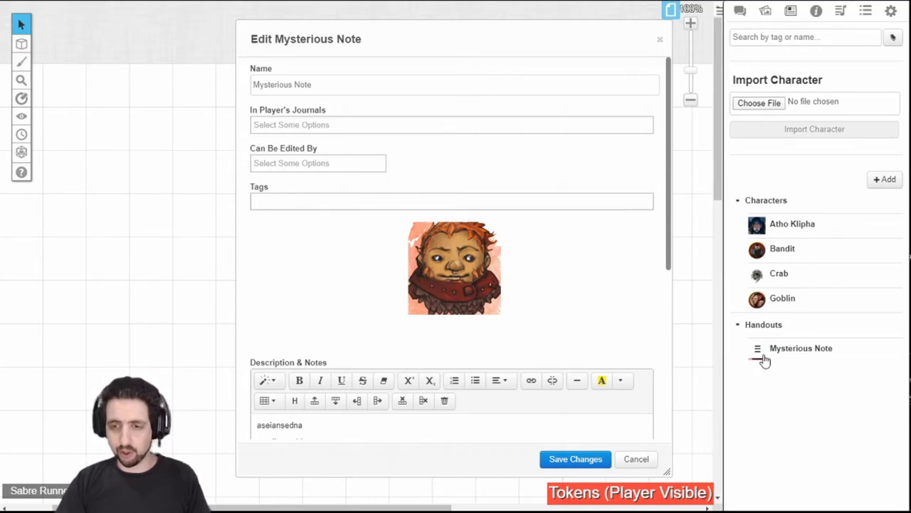
scroll(down, 3)
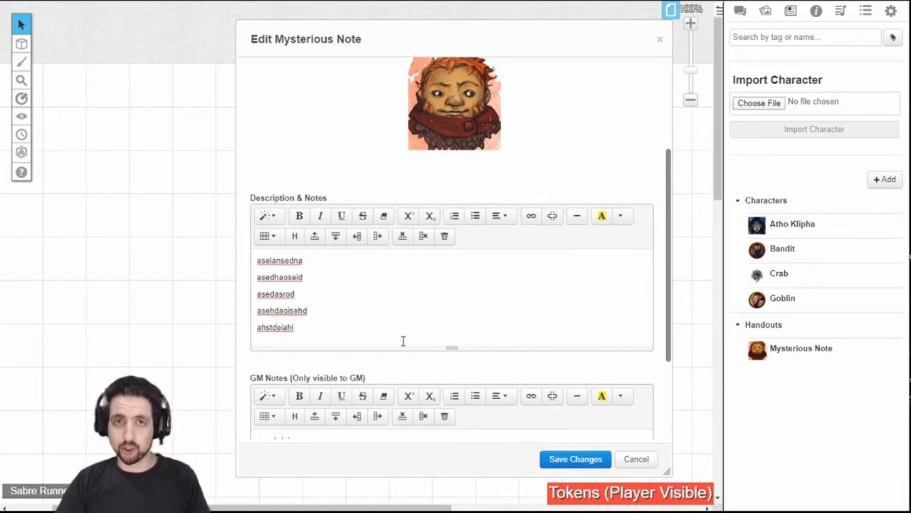
mouse_move(424, 236)
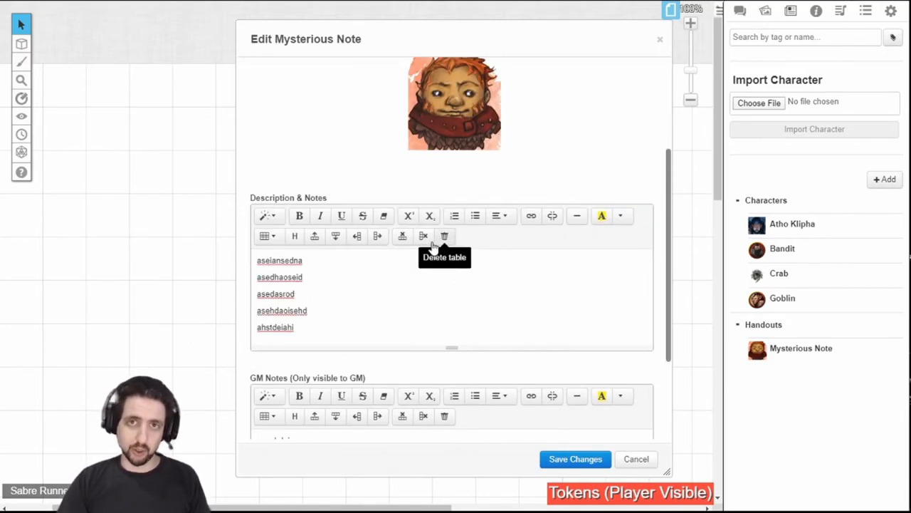
scroll(down, 3)
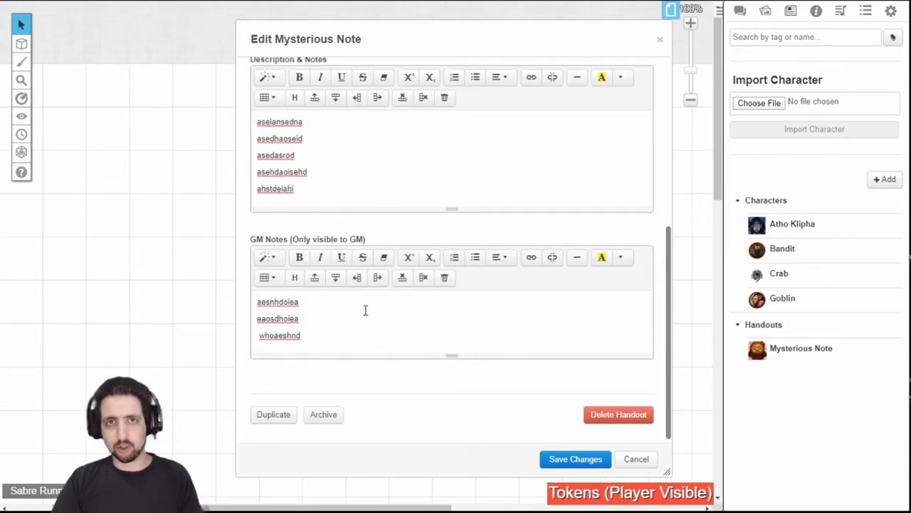
mouse_move(477, 419)
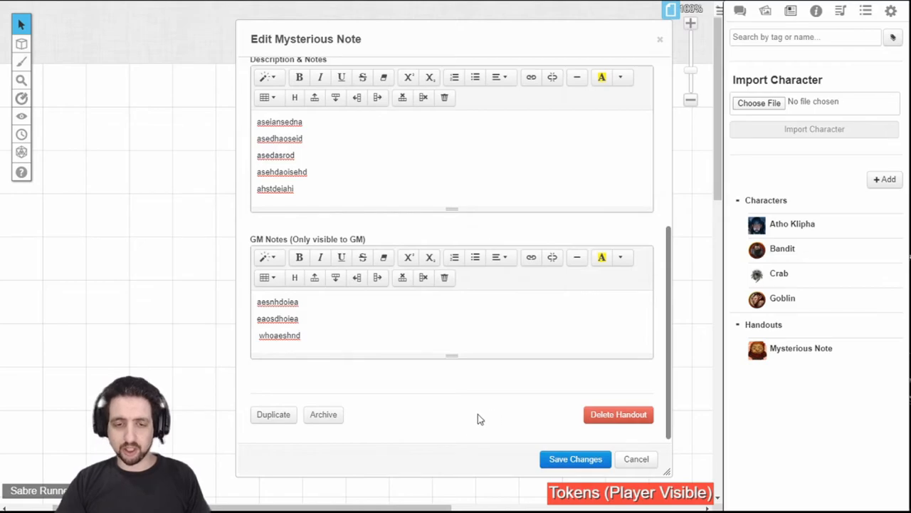
mouse_move(456, 471)
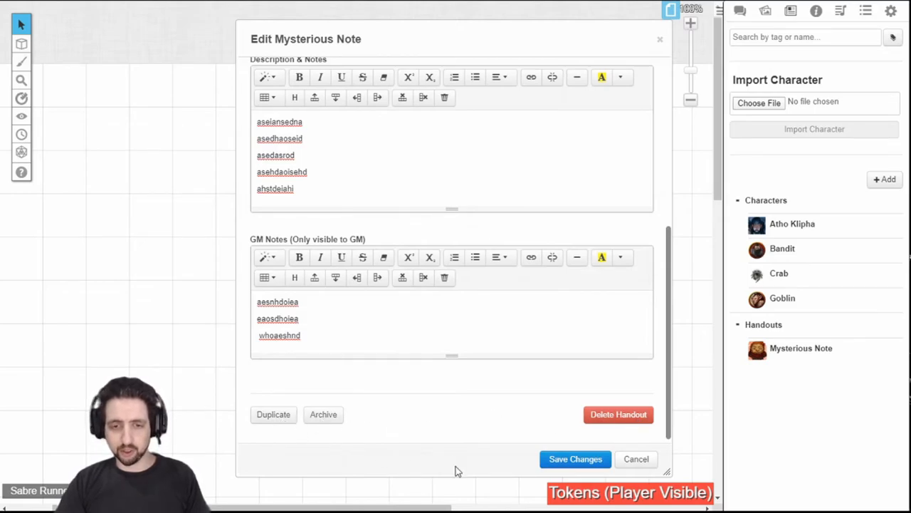
click(575, 458)
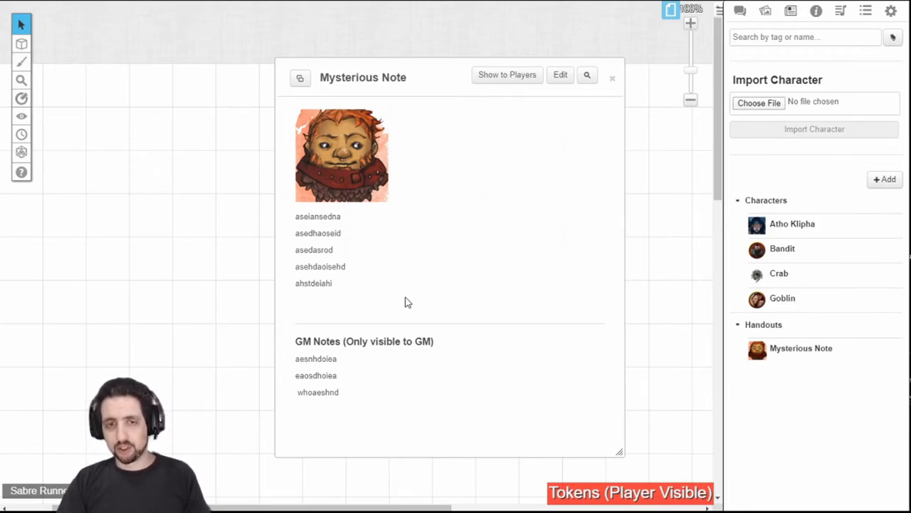
mouse_move(478, 238)
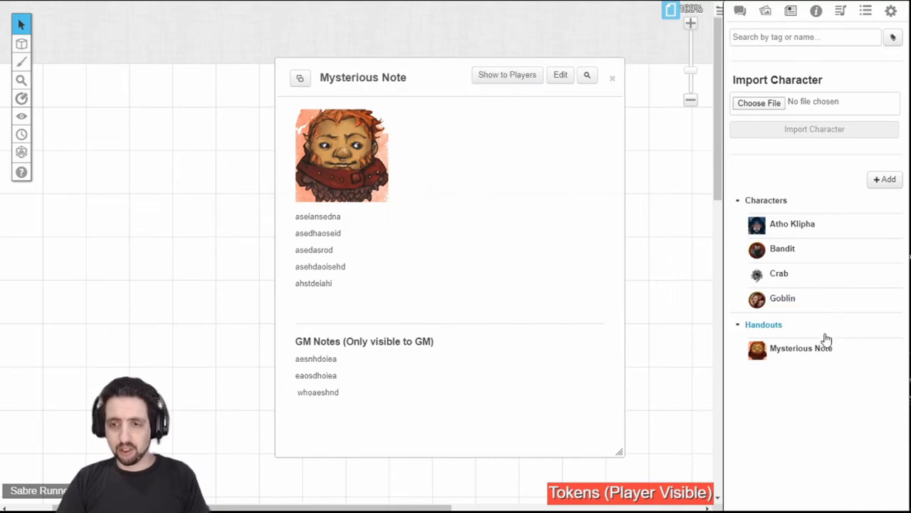
- Show the Mysterious Note handout to players, choosing Share to Everyone
click(560, 74)
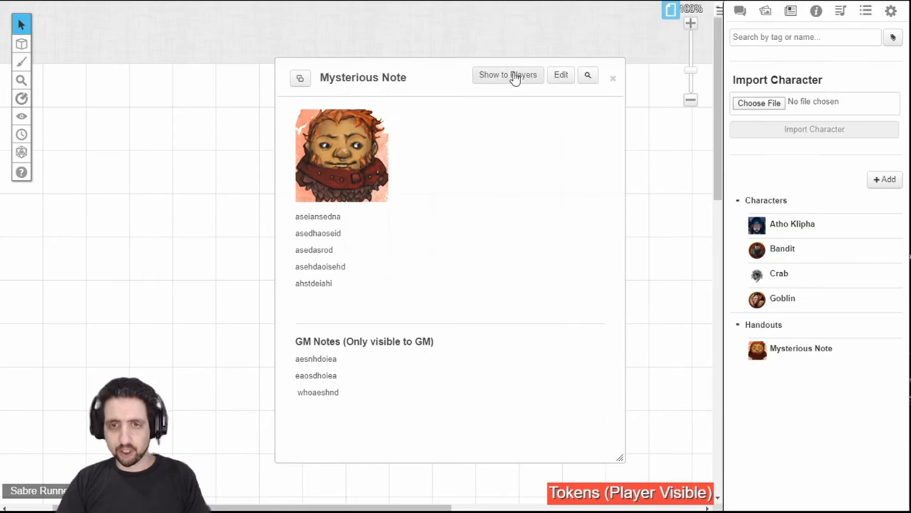
click(507, 74)
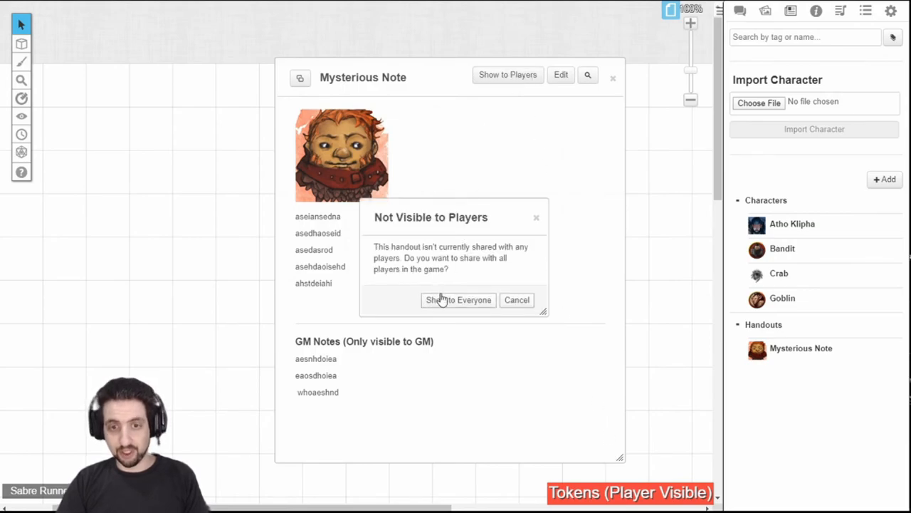
click(457, 300)
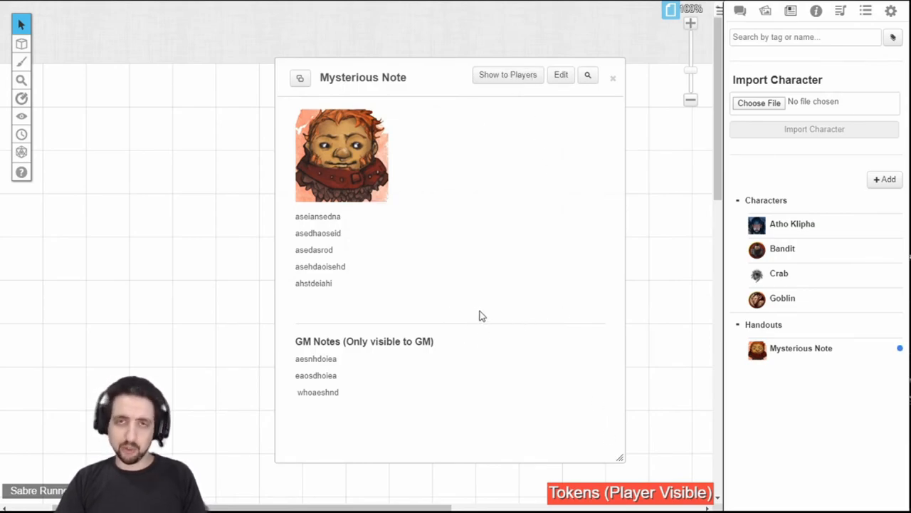
mouse_move(479, 280)
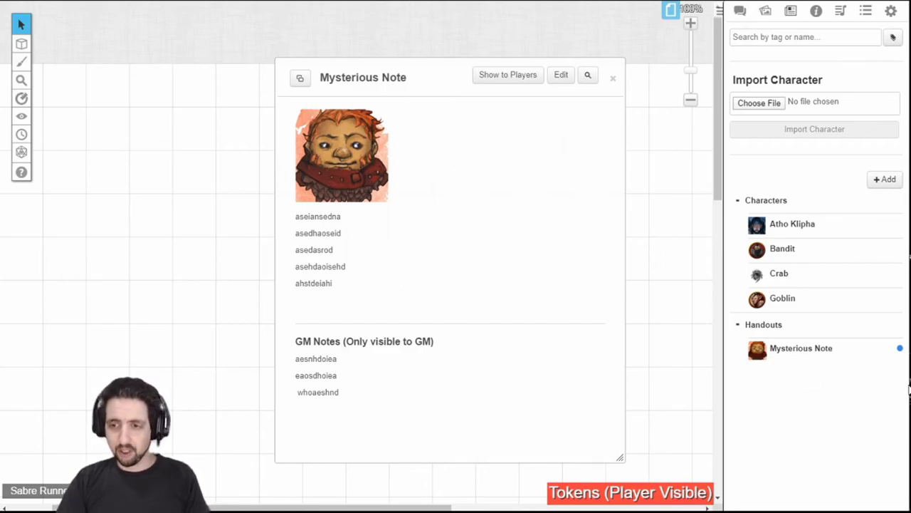
mouse_move(801, 349)
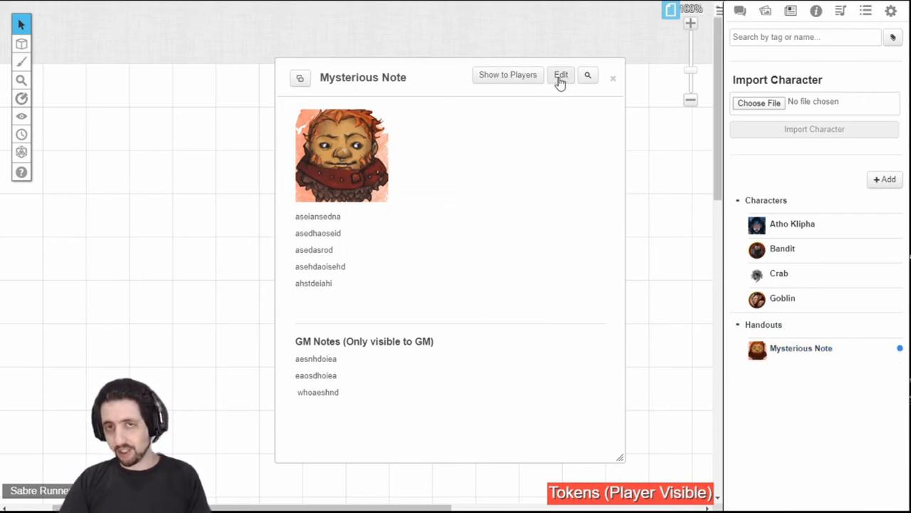
- Confirm In Player's Journals shows All Players, pop the handout out, and Alt+Tab
click(560, 74)
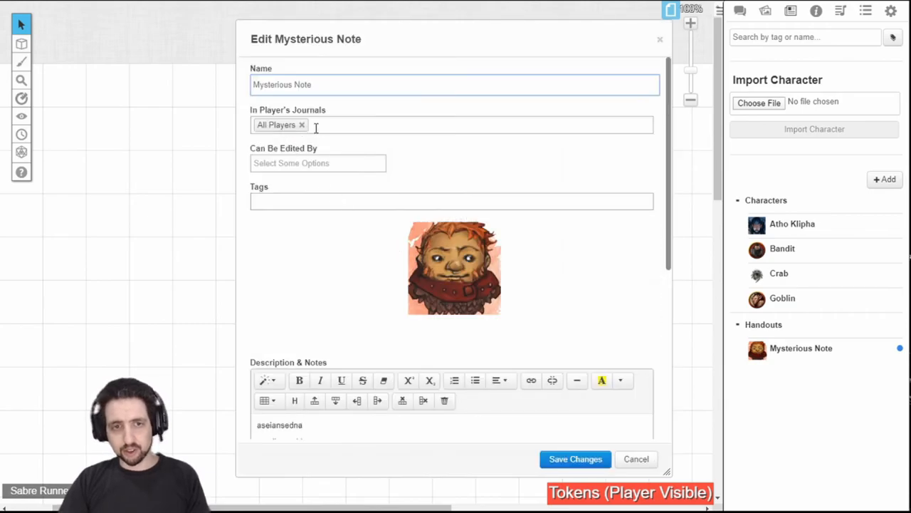
click(302, 124)
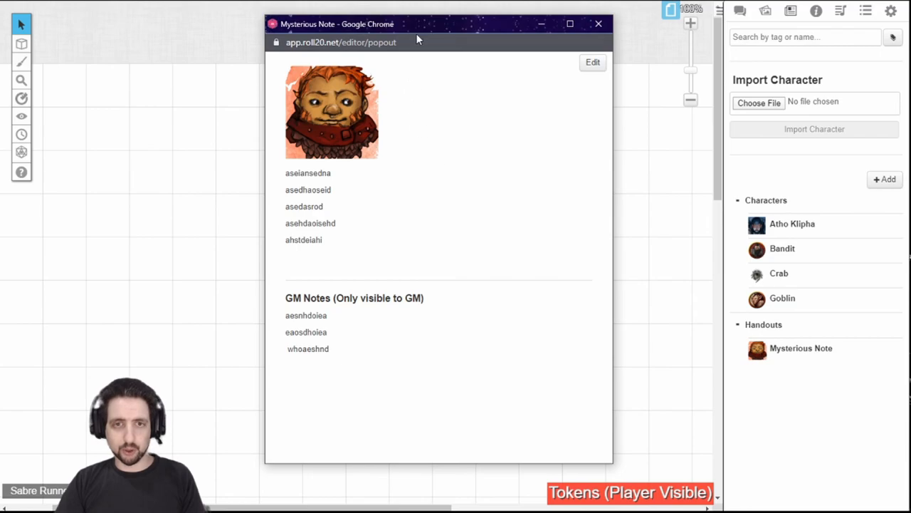
key(alt+tab)
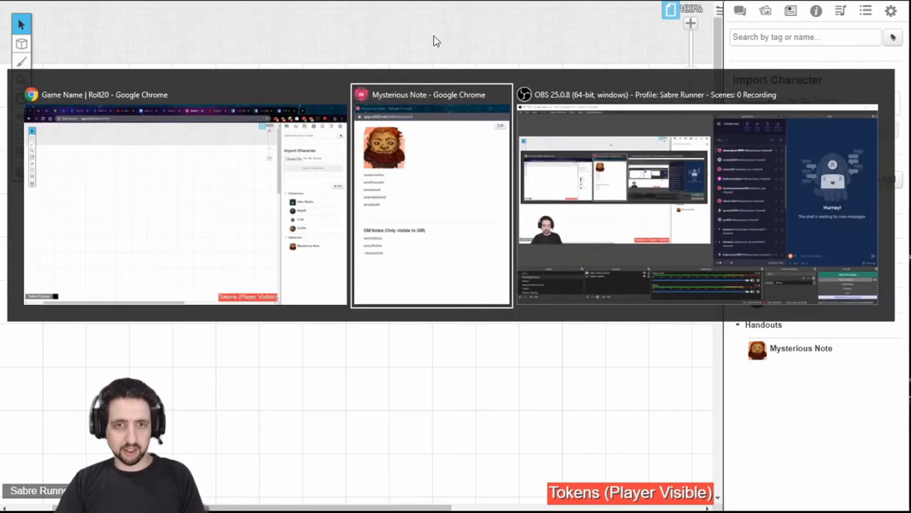